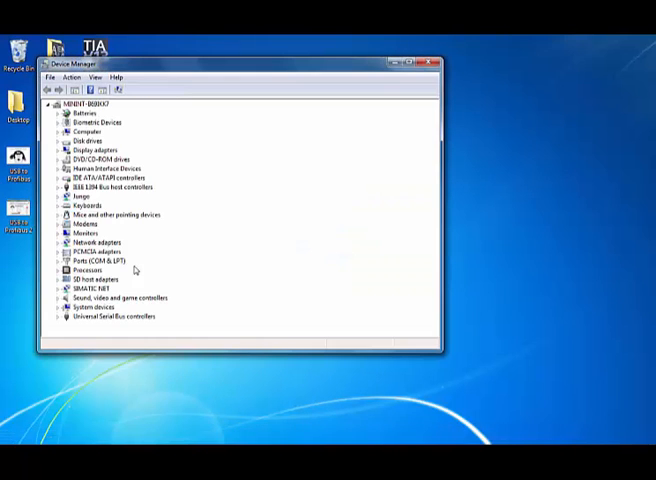
mouse_move(113, 295)
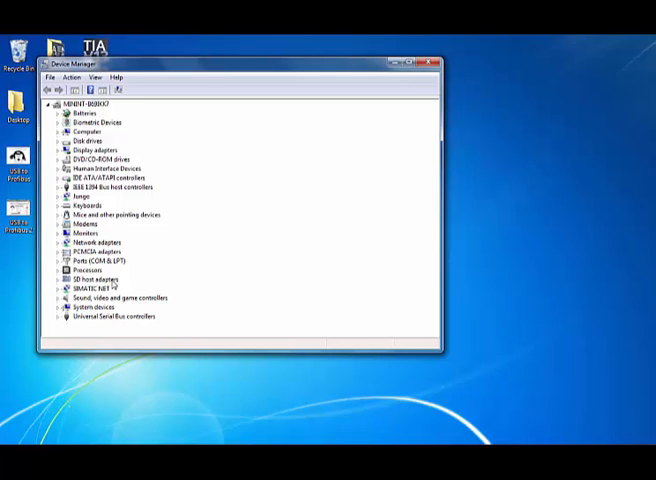
mouse_move(128, 288)
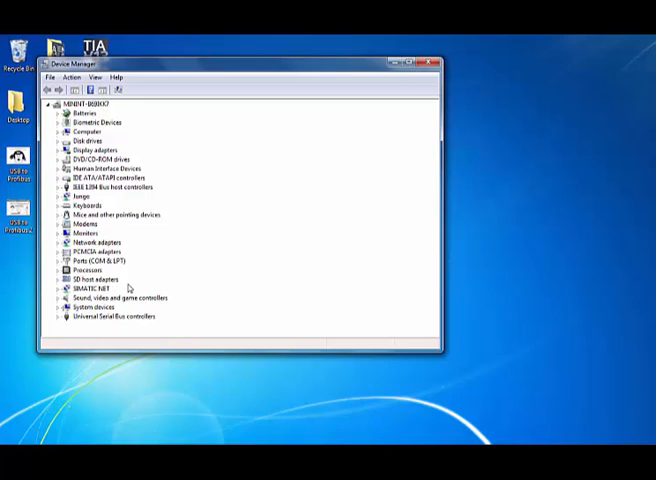
mouse_move(100, 298)
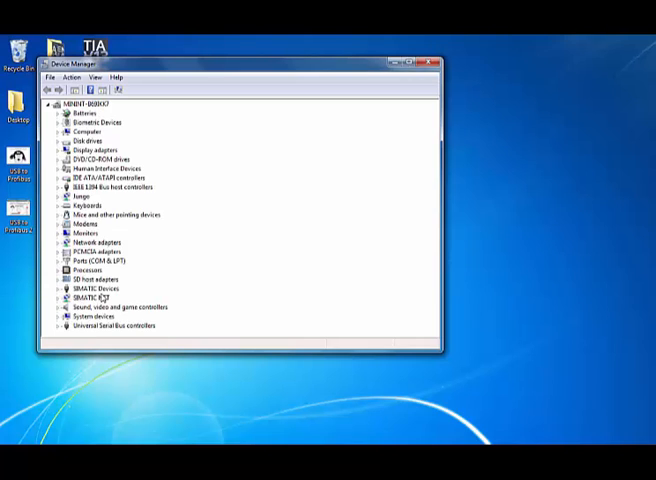
Step: Verify SIMATIC PC Adapter USB appears under SIMATIC Devices, then close Device Manager
click(55, 297)
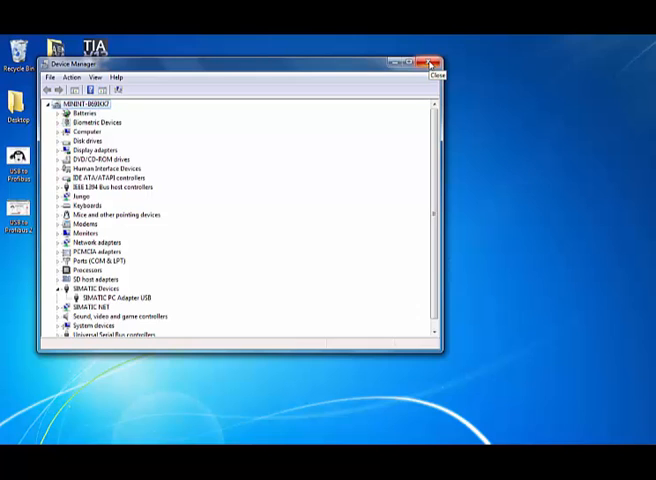
click(431, 63)
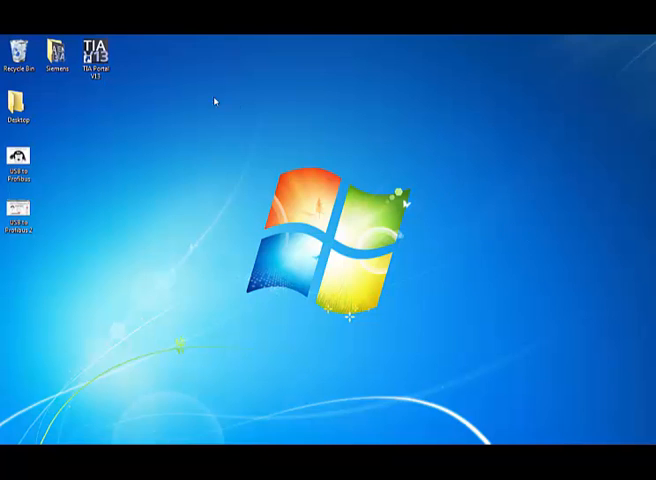
Step: Launch TIA Portal V13 from its desktop shortcut
click(96, 45)
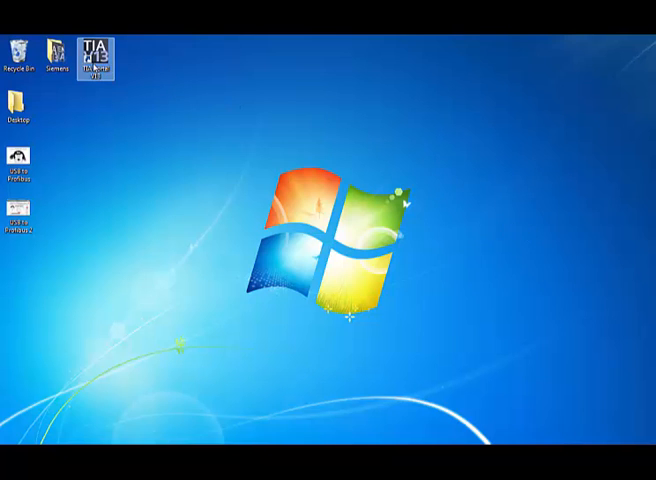
double_click(97, 42)
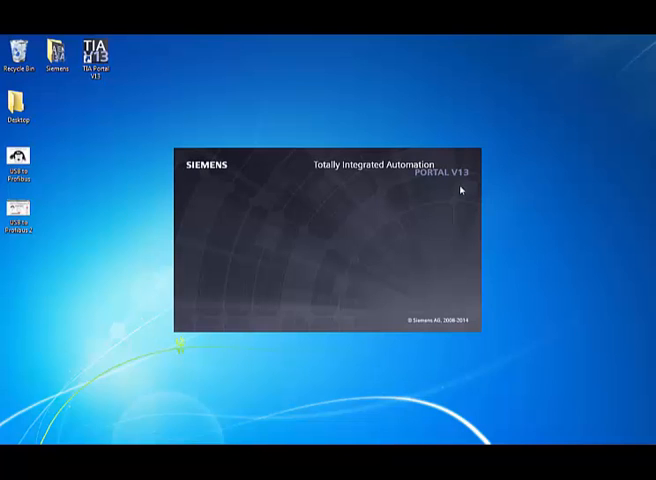
mouse_move(460, 185)
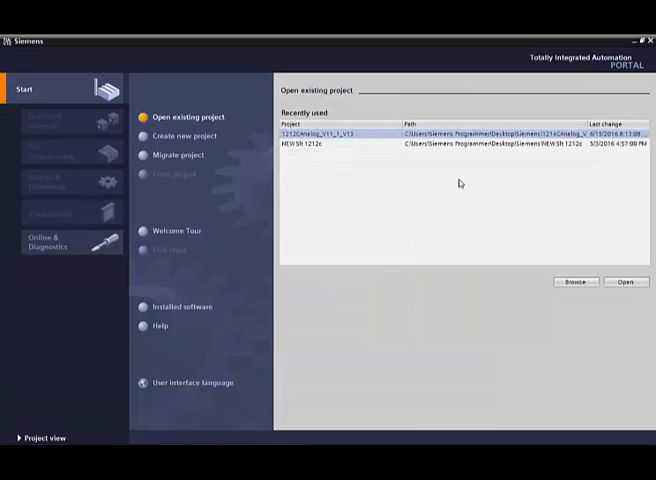
mouse_move(323, 166)
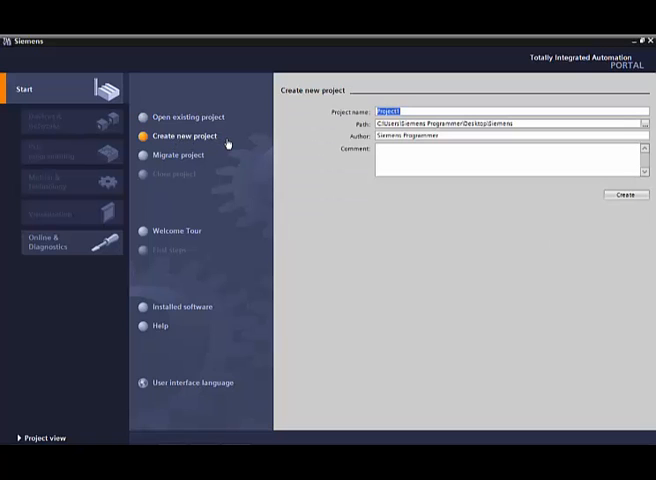
mouse_move(228, 143)
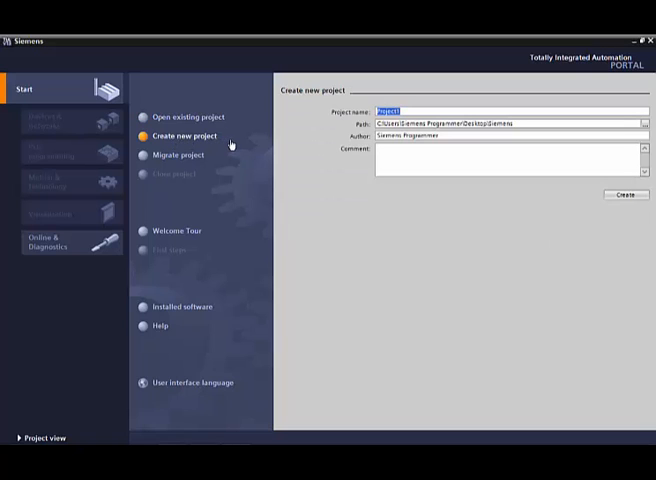
Step: Name the new project 'Profibus Test', create it, and switch to project view
text(Pro6)
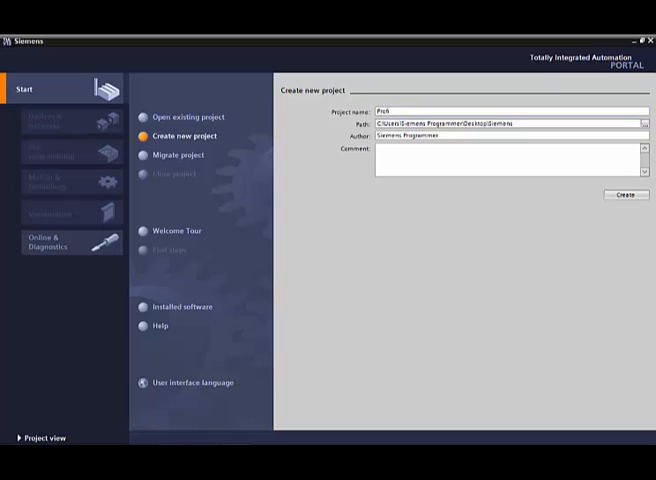
text(Profibus Test)
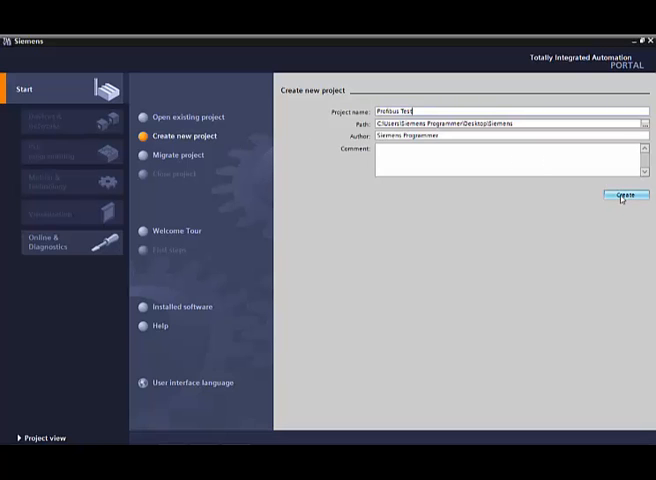
click(622, 194)
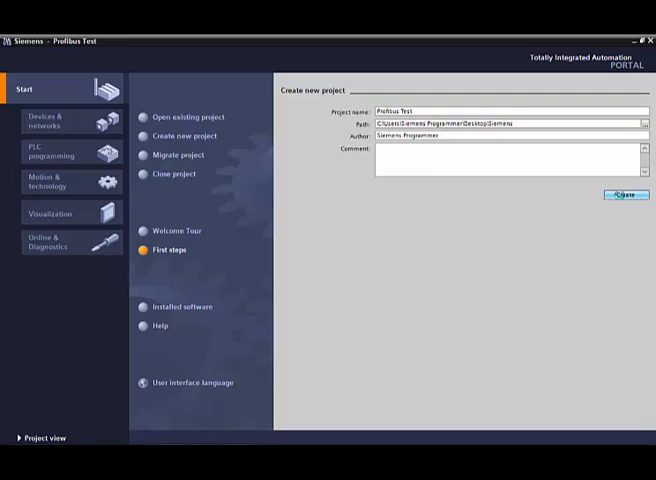
click(624, 194)
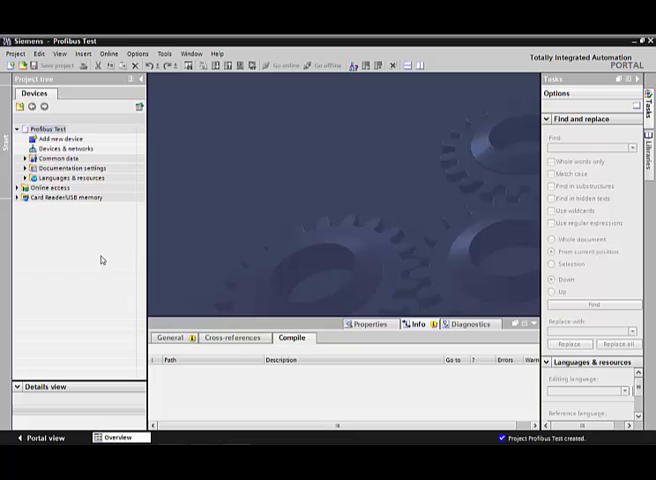
mouse_move(90, 241)
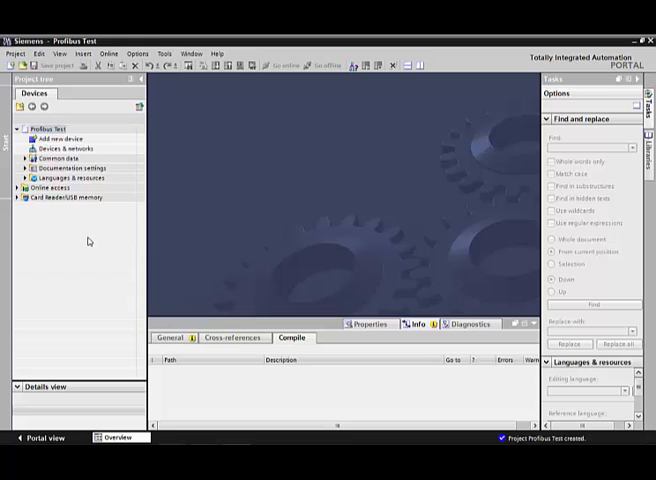
Step: Open the search for accessible devices
click(105, 53)
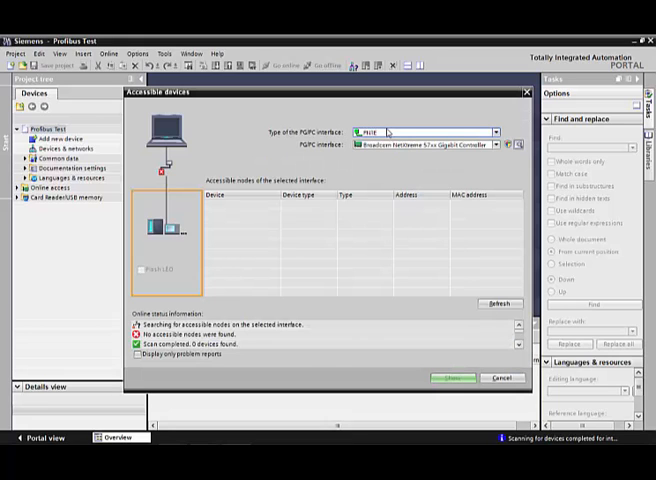
Step: Choose the PG/PC interface type for the accessible-devices search
click(492, 131)
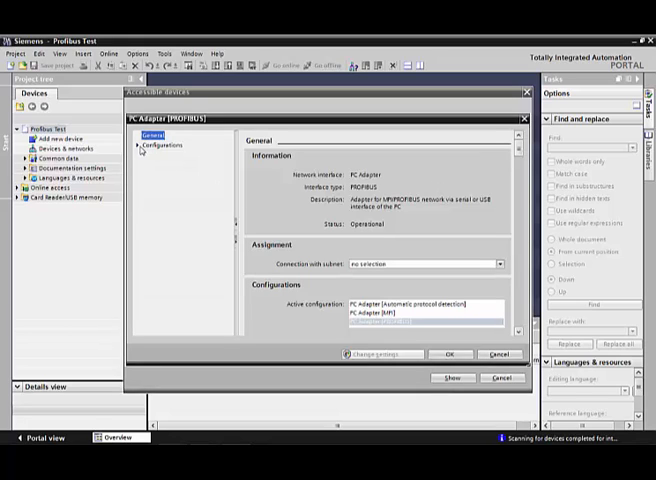
Step: Review the PC Adapter configurations, then cancel the adapter settings unchanged
click(141, 145)
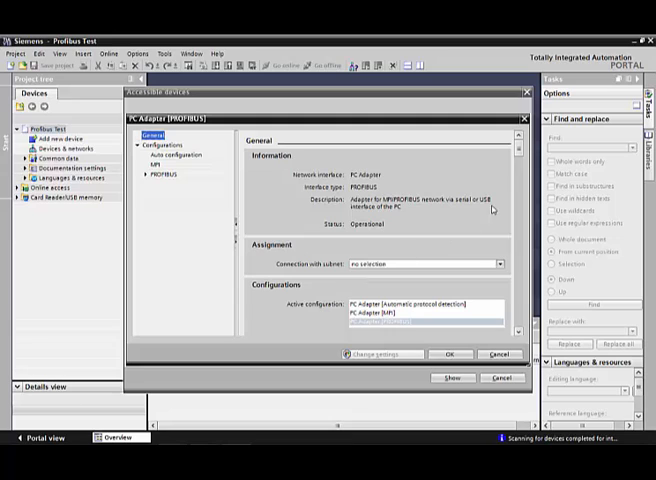
scroll(down, 3)
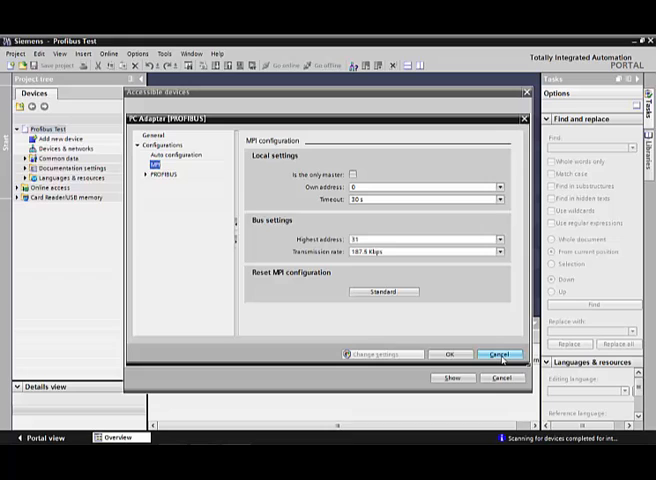
click(502, 354)
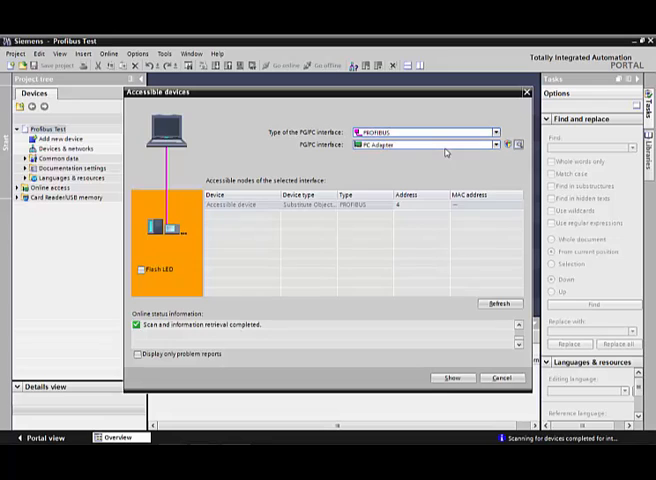
mouse_move(447, 151)
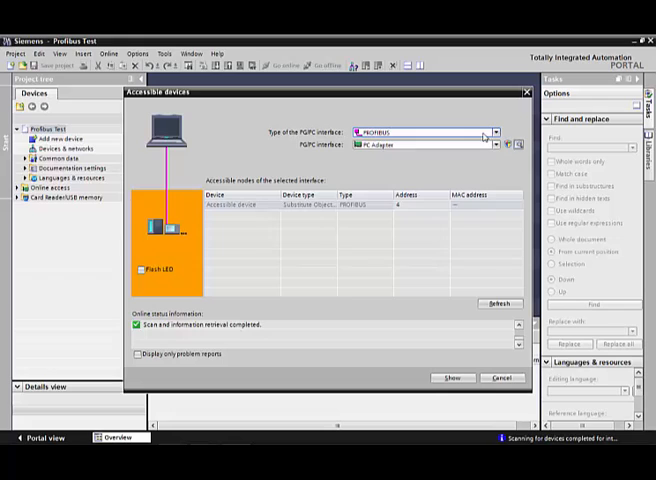
click(492, 131)
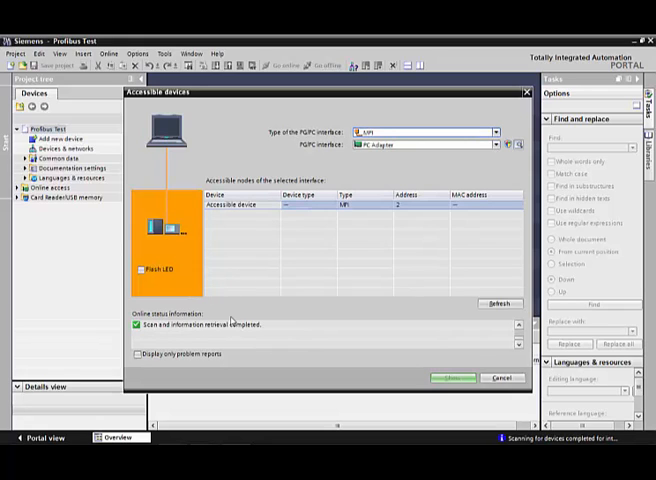
click(410, 205)
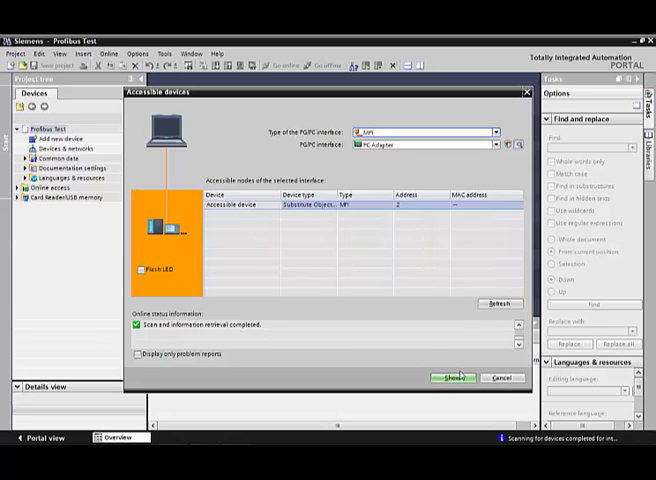
click(492, 131)
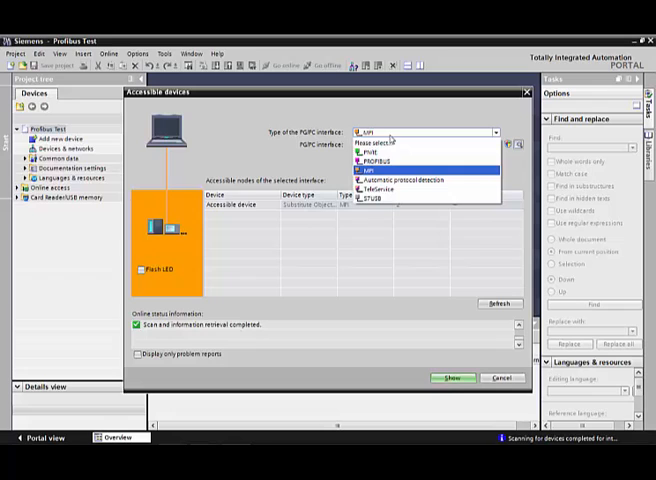
click(400, 158)
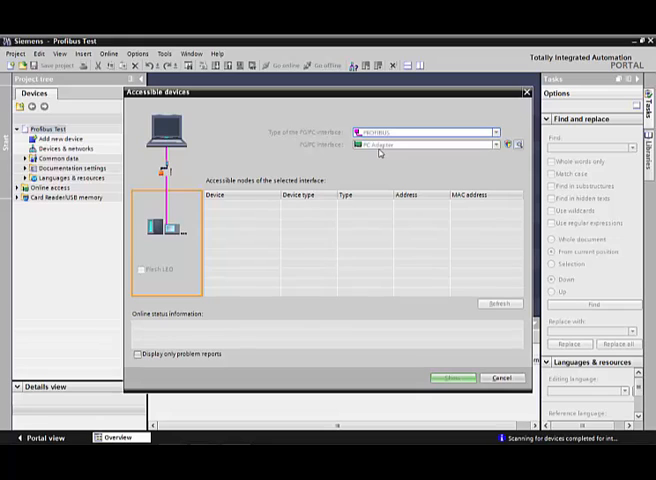
click(497, 304)
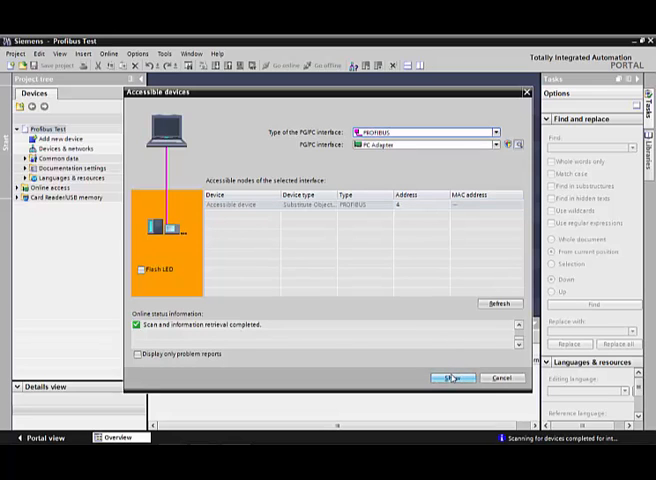
Step: Show the found device and select CPU 315-2 at PROFIBUS address 4 in Online access
click(455, 378)
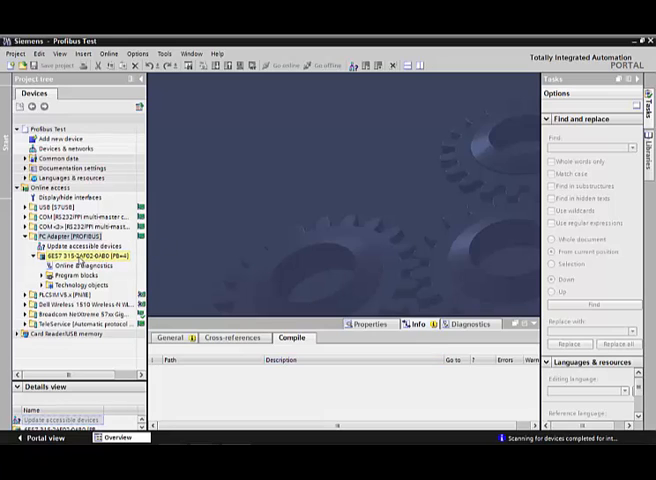
click(85, 255)
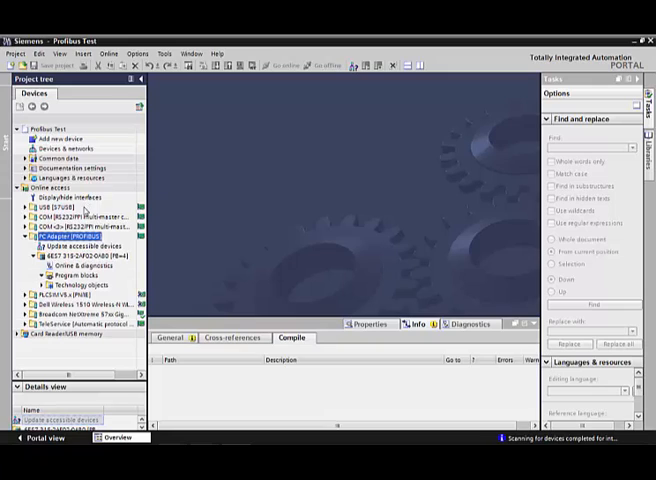
mouse_move(122, 215)
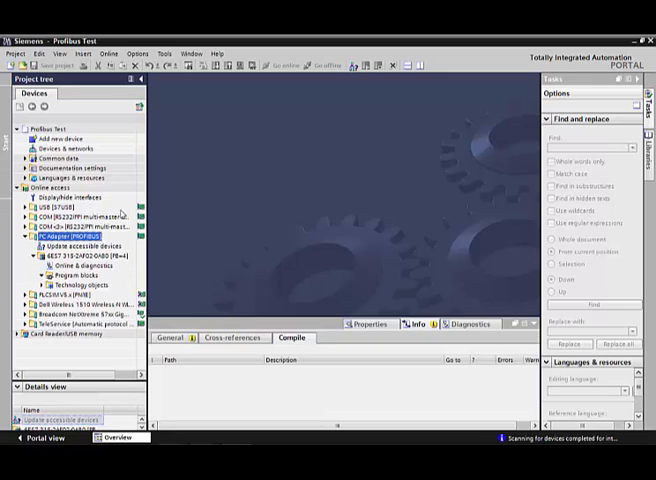